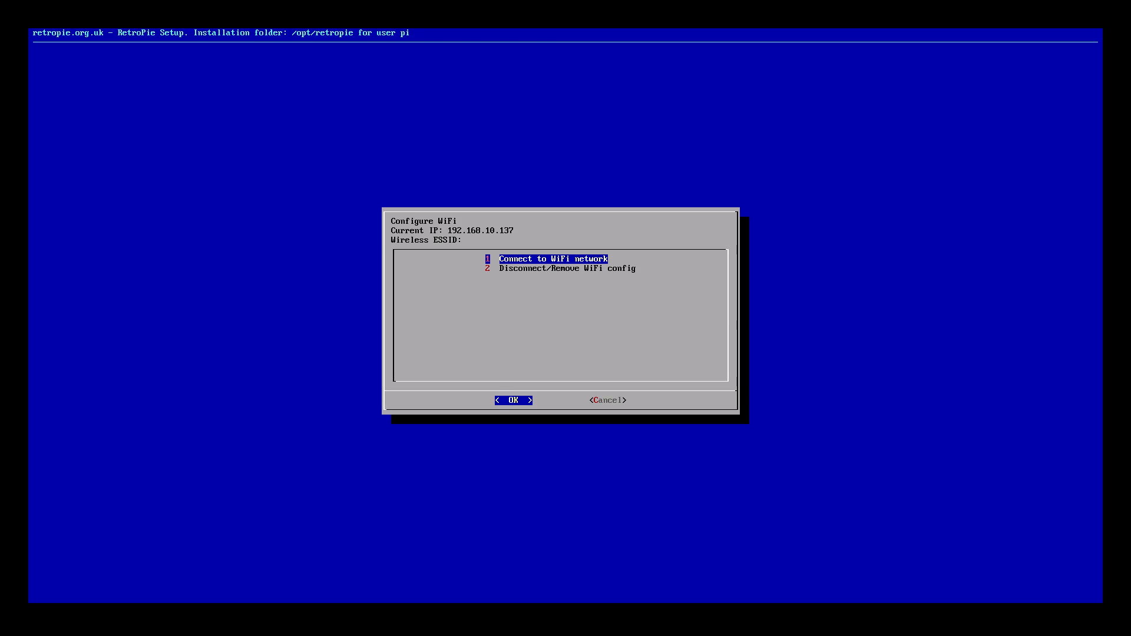
Note the Pi's IP 192.168.10.137 and bring up the nearby WiFi networks list
key("Down")
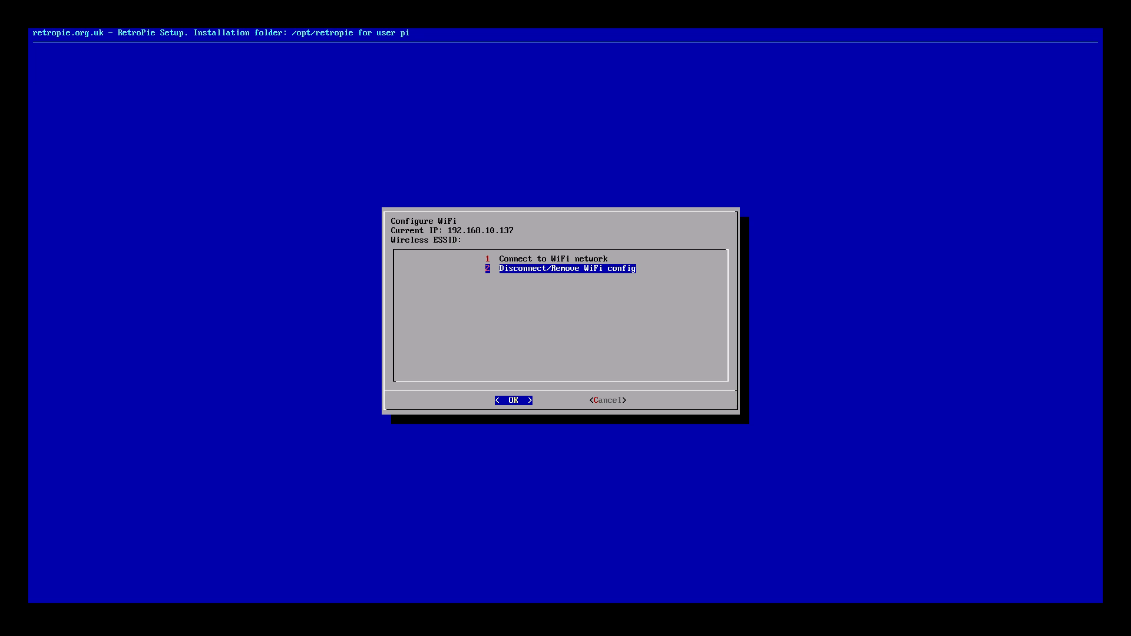
key("Up")
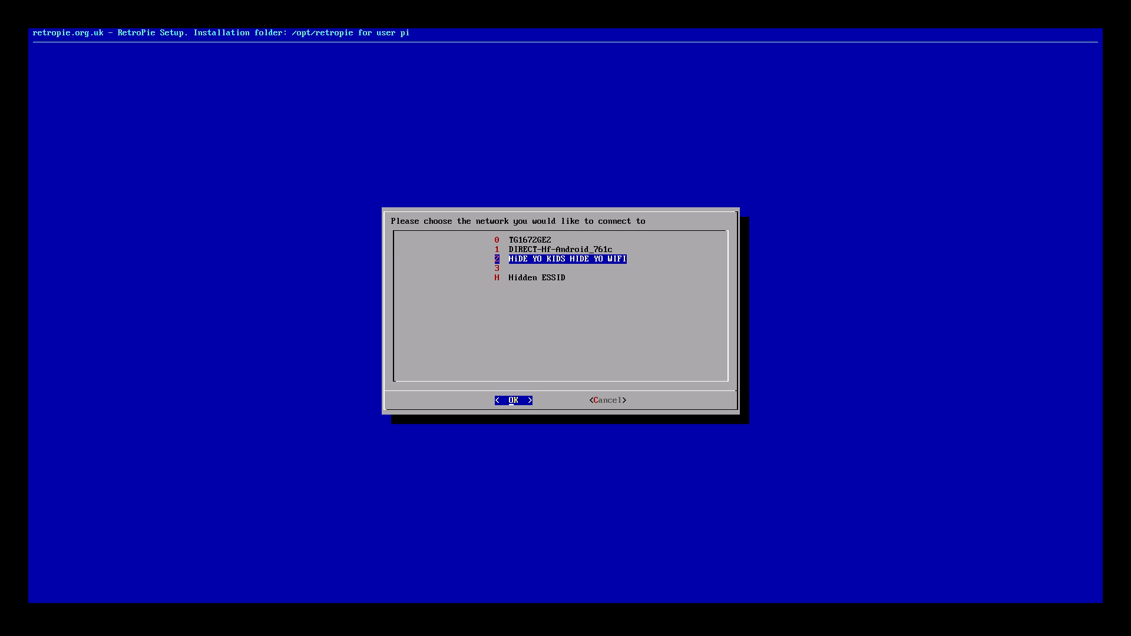
left_click(514, 400)
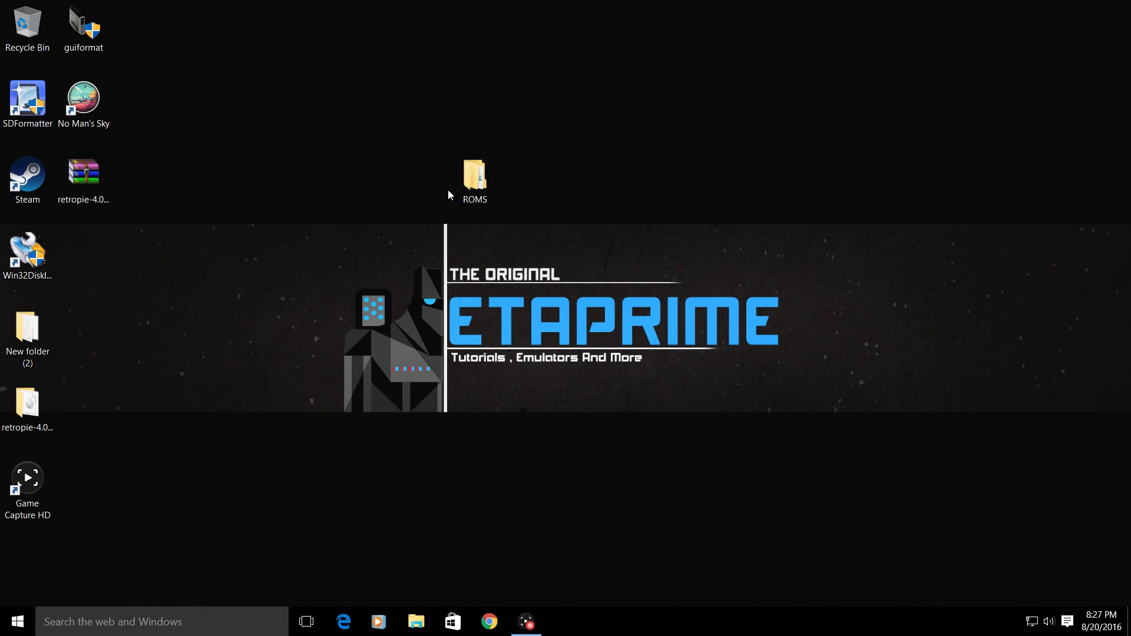
mouse_move(467, 147)
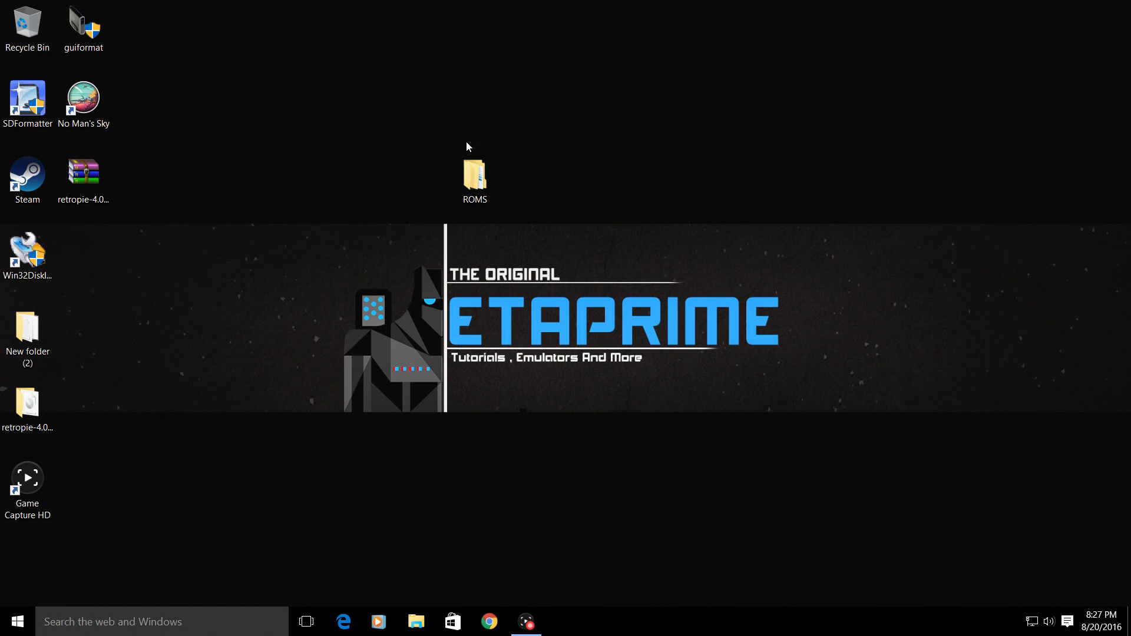
double_click(475, 168)
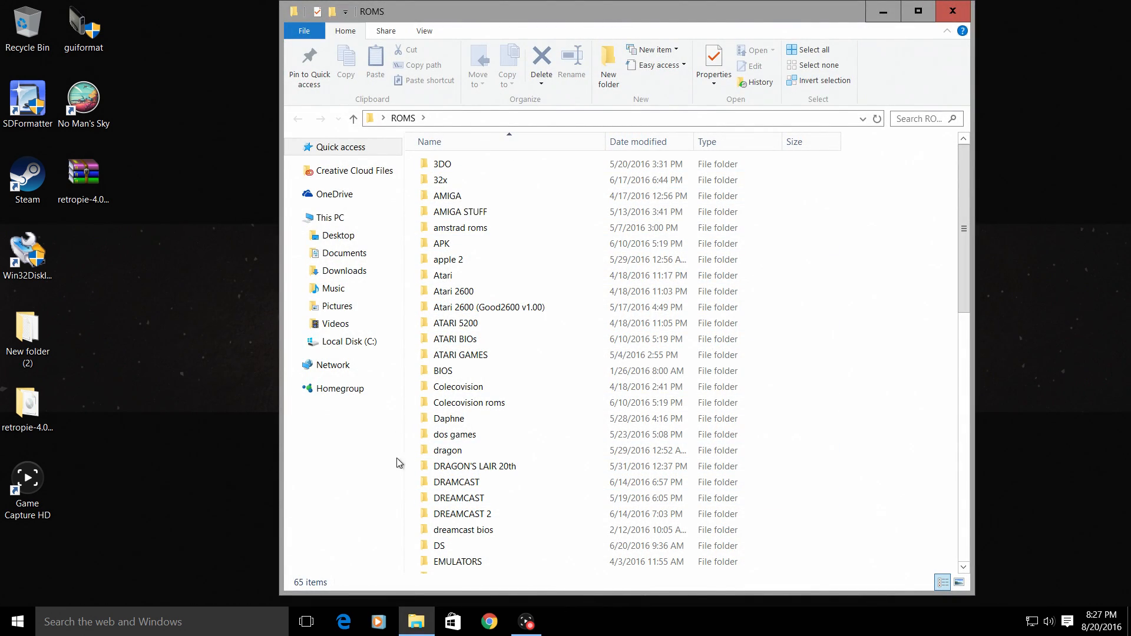
mouse_move(417, 518)
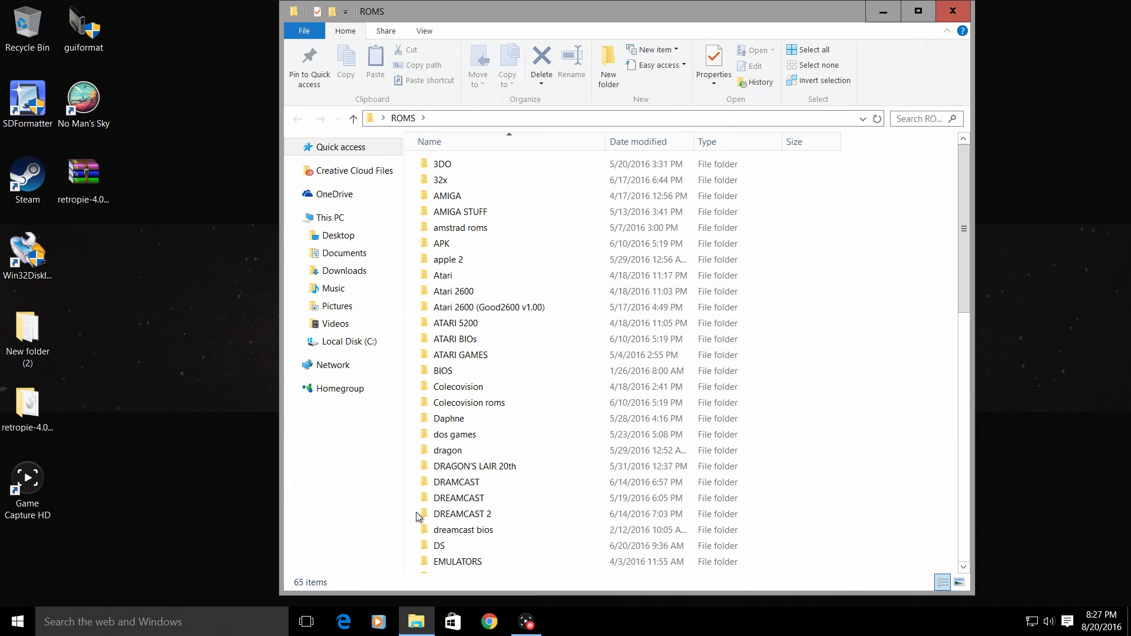
left_click(448, 260)
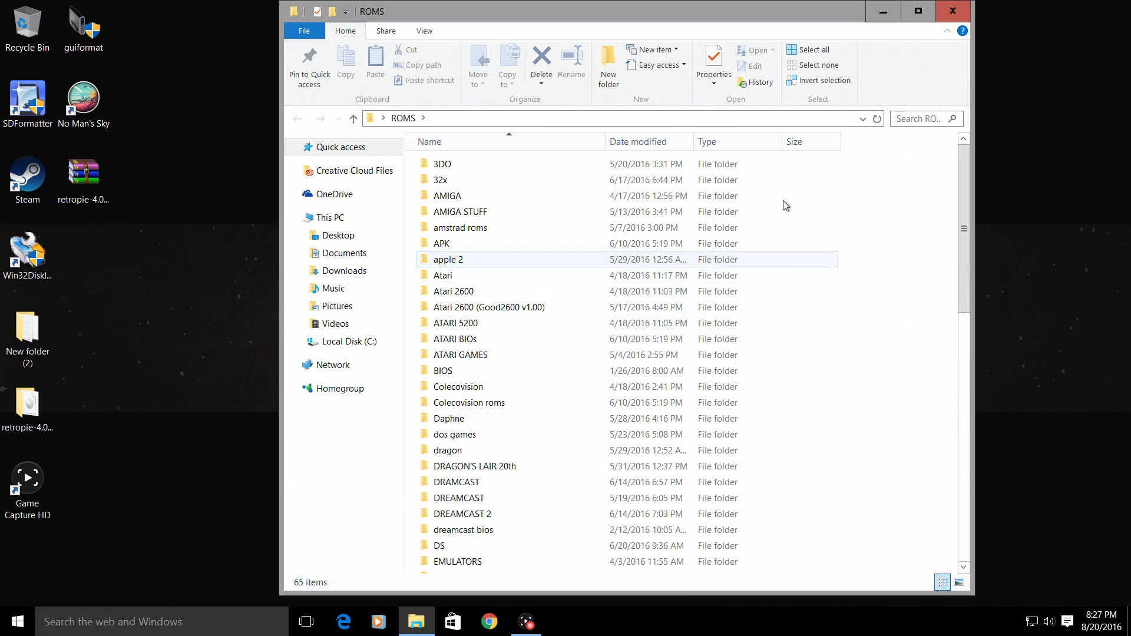
left_click(443, 370)
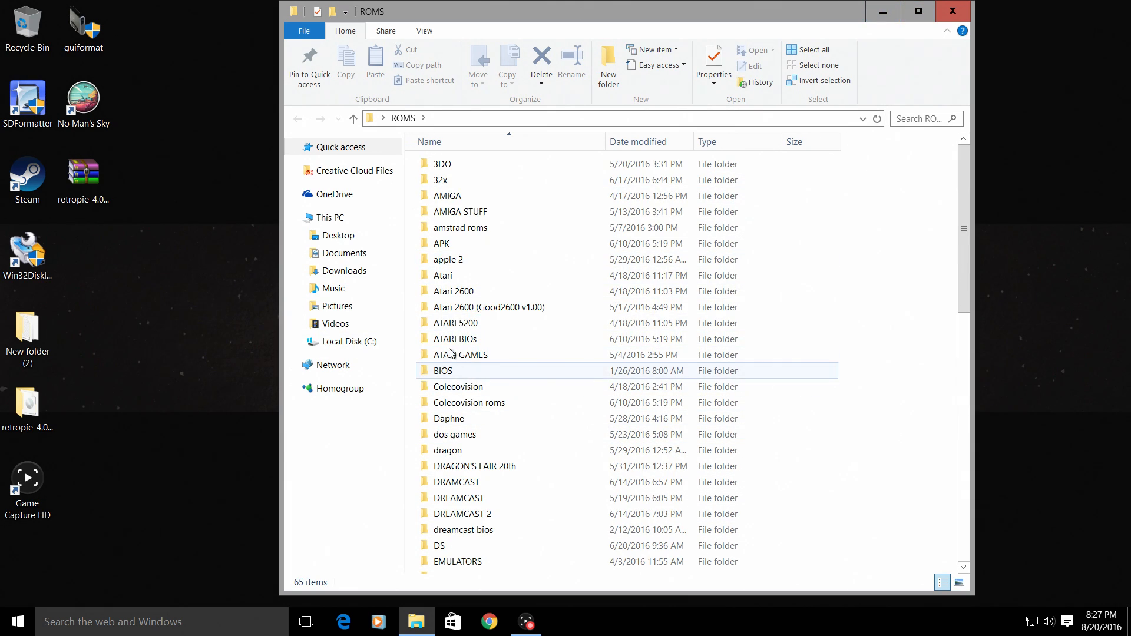
scroll("down", 3)
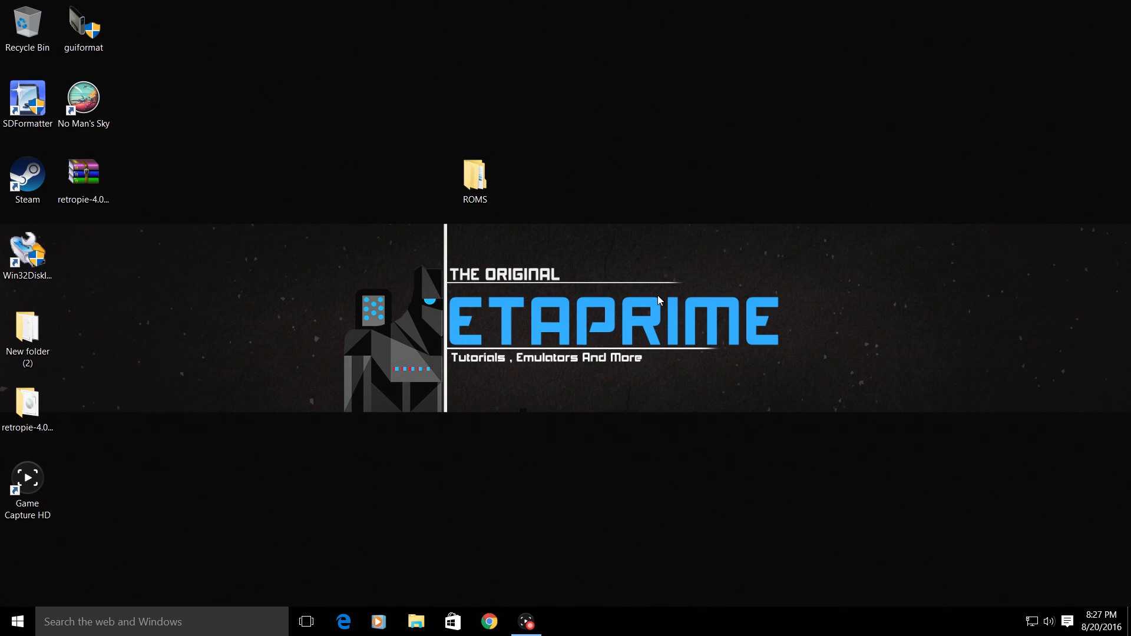
mouse_move(710, 5)
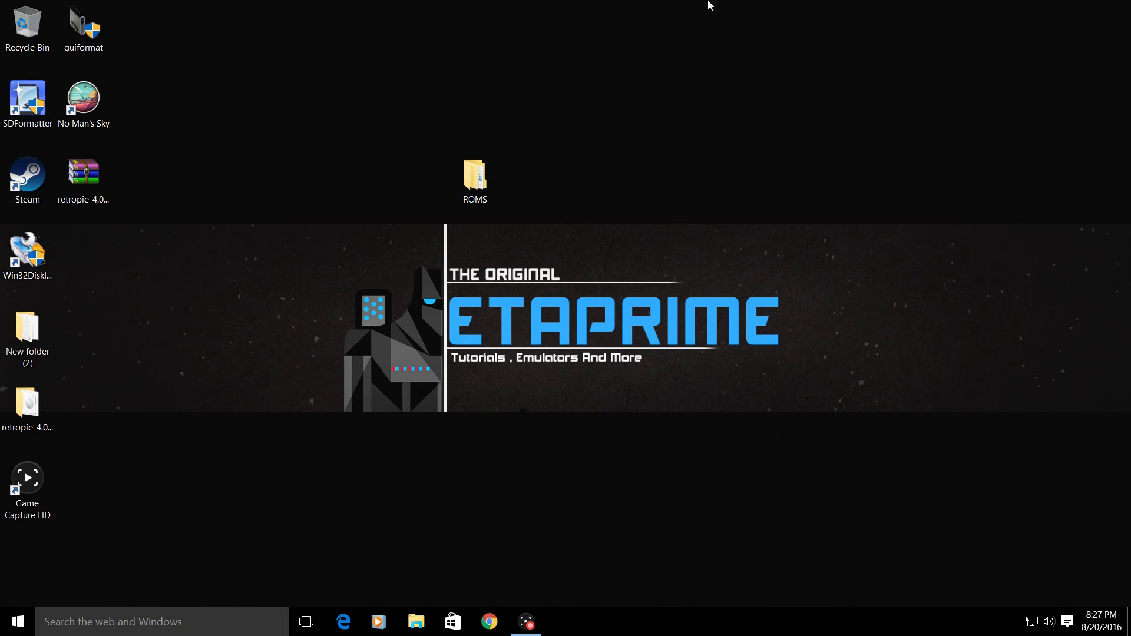
mouse_move(653, 327)
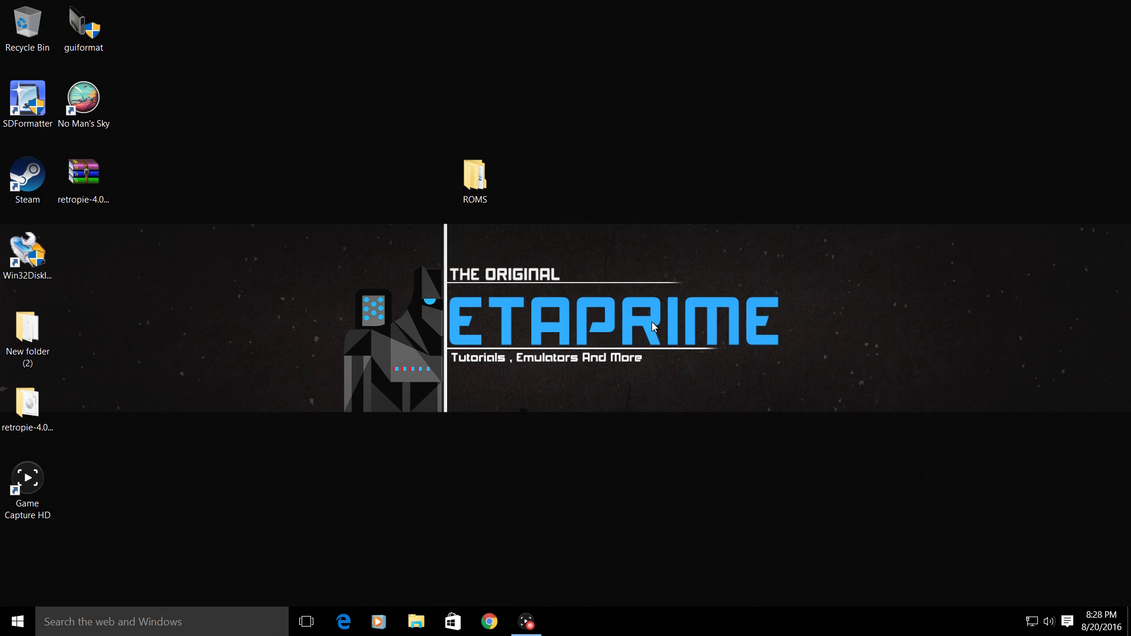
left_click(416, 622)
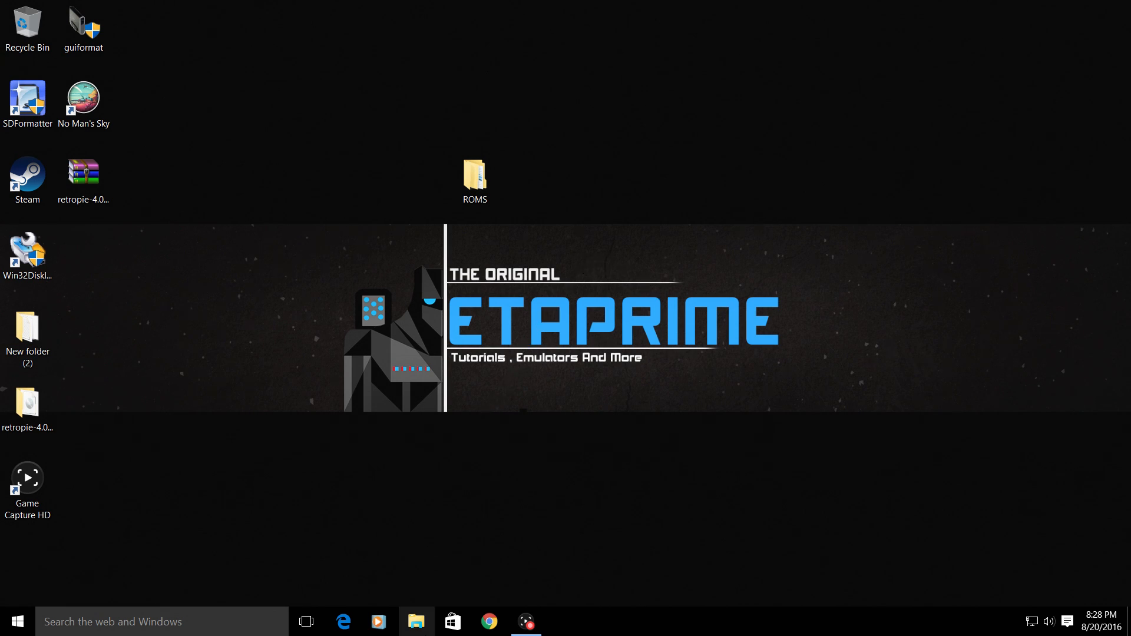
In a new File Explorer window, browse to the Pi's share at \\192.168.10.137
left_click(416, 621)
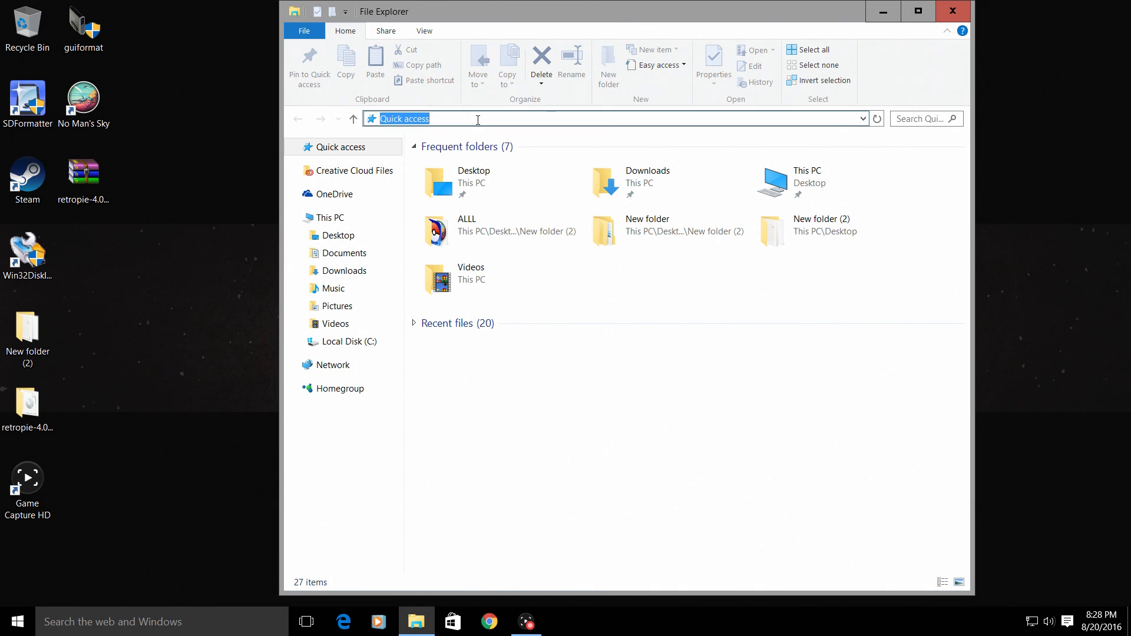
type("\\")
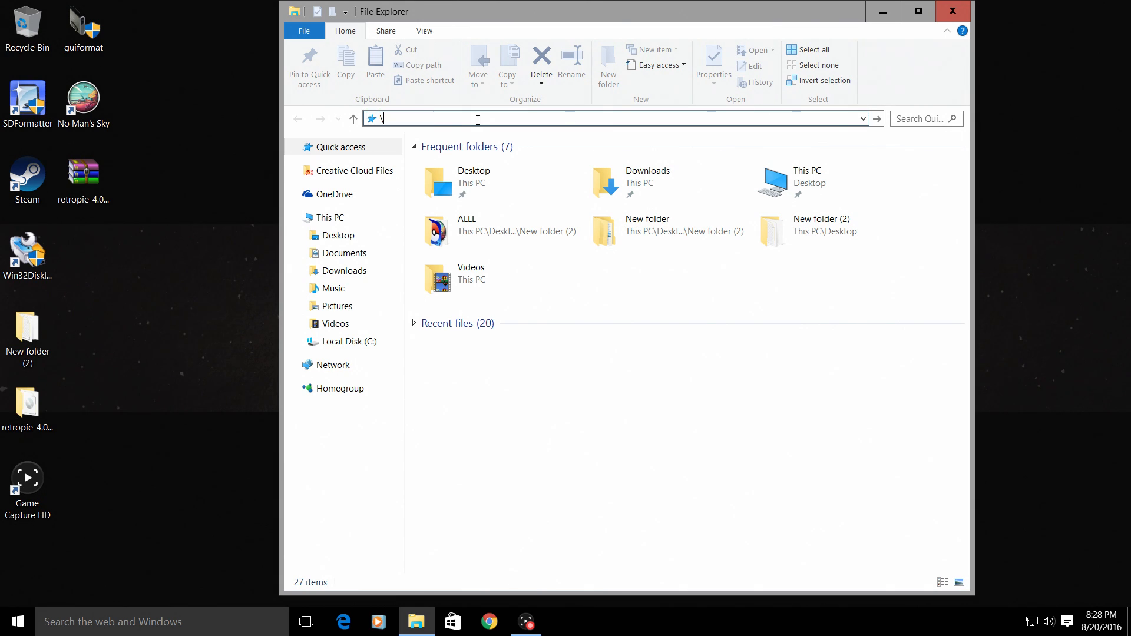
type("\\")
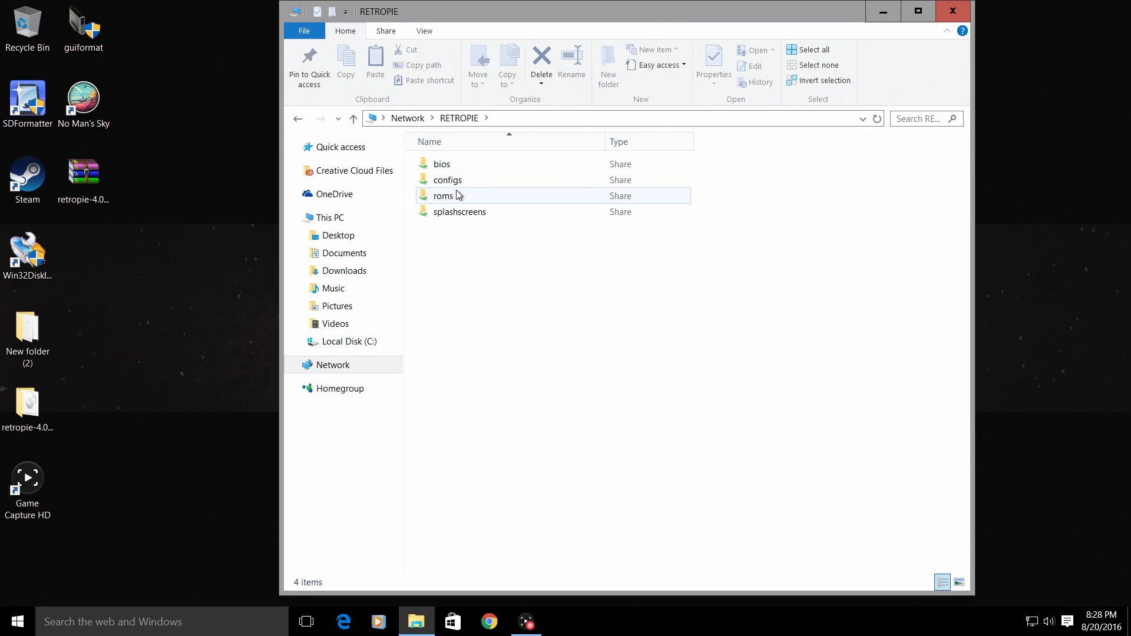
left_click(460, 211)
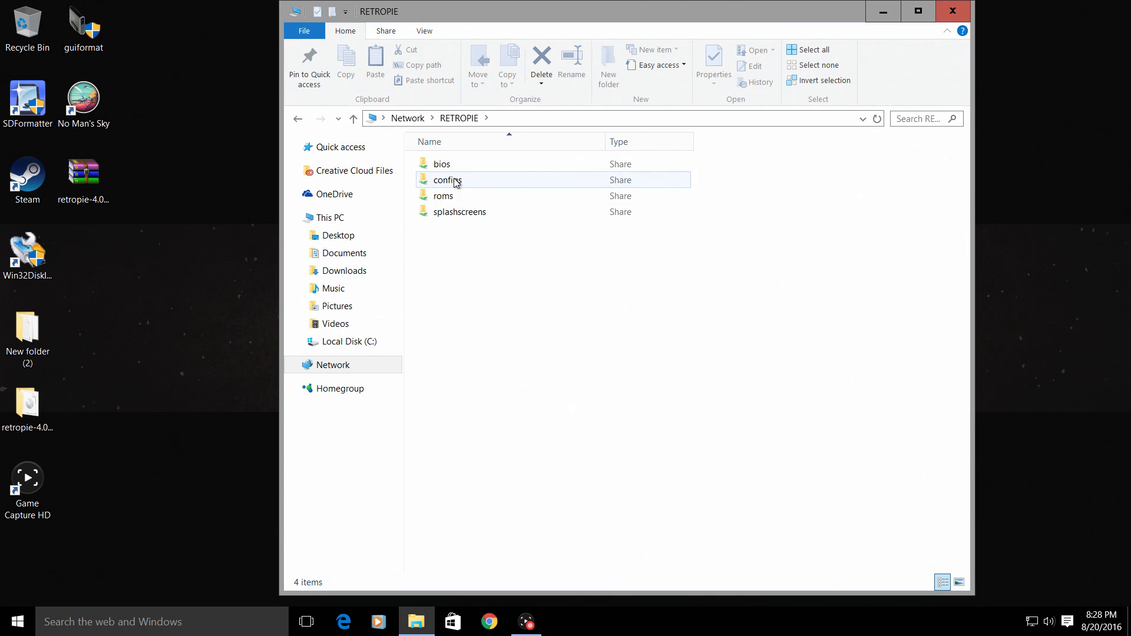
mouse_move(459, 212)
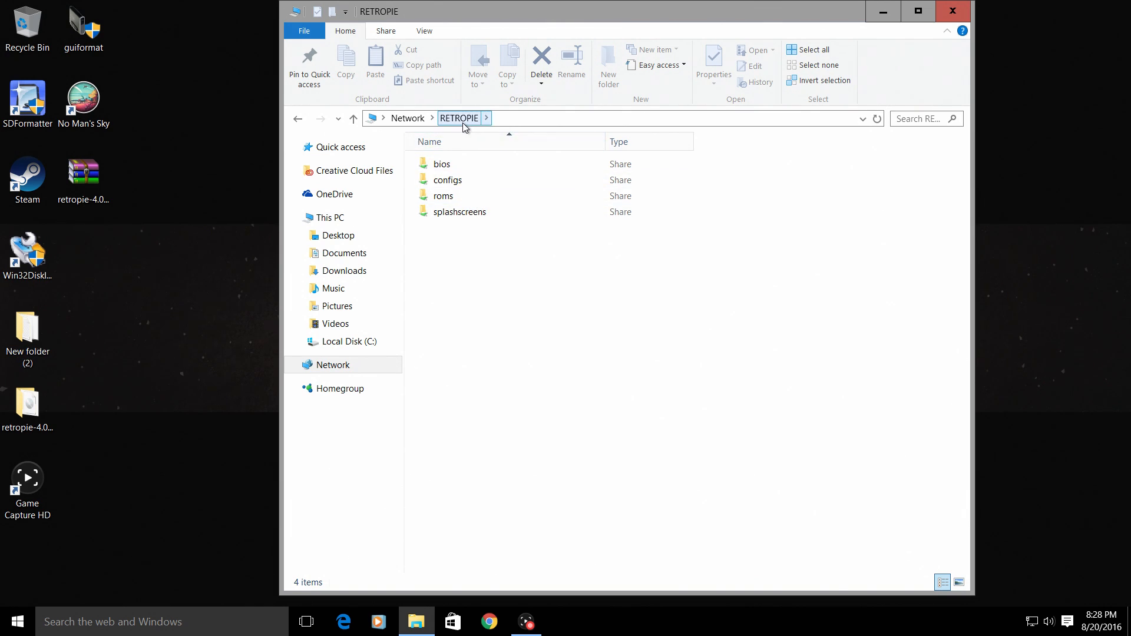
left_click(614, 119)
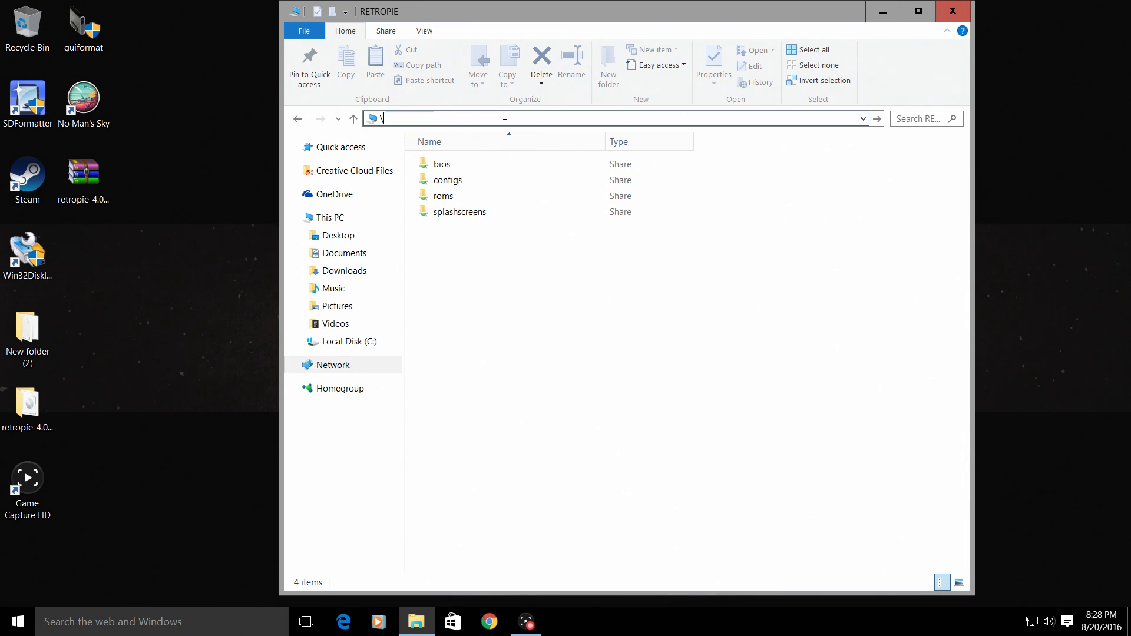
type("\\")
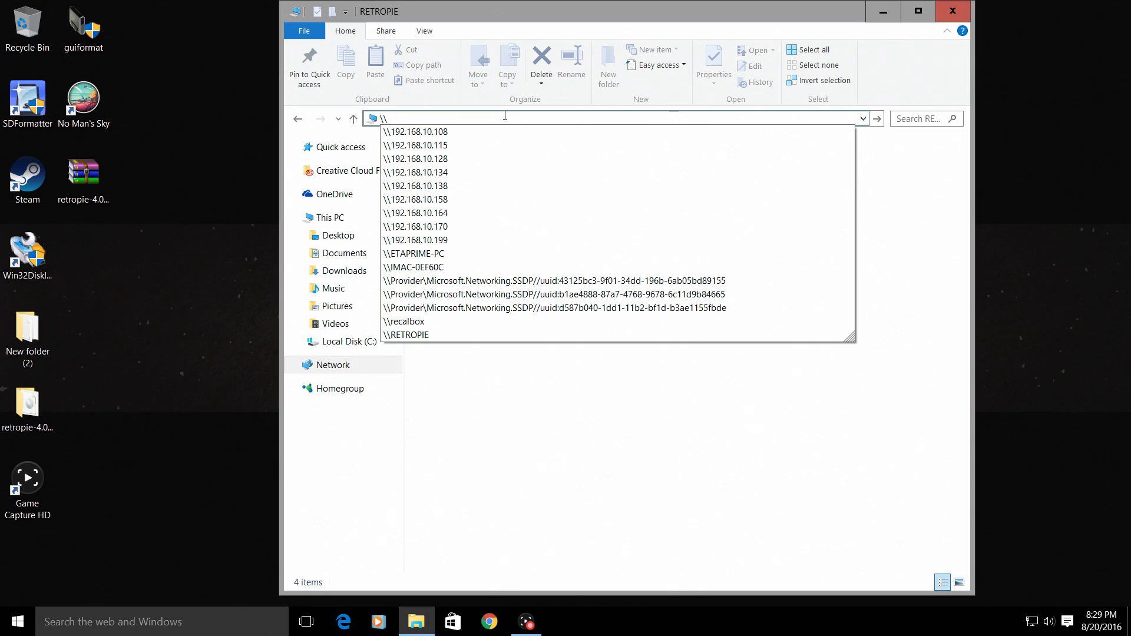
type("192")
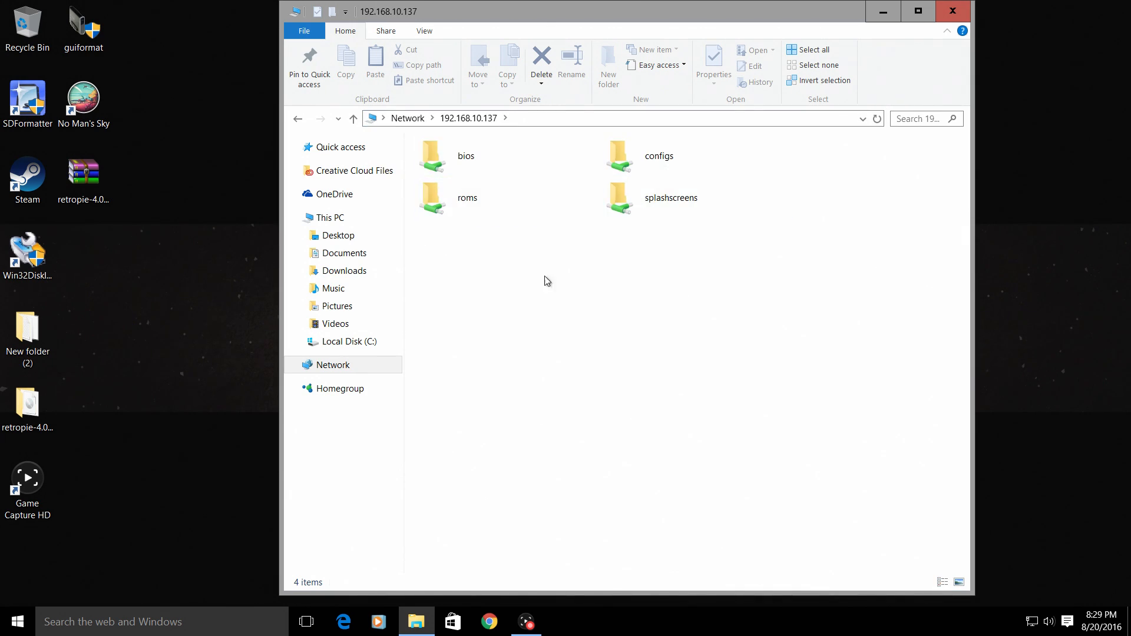
mouse_move(646, 301)
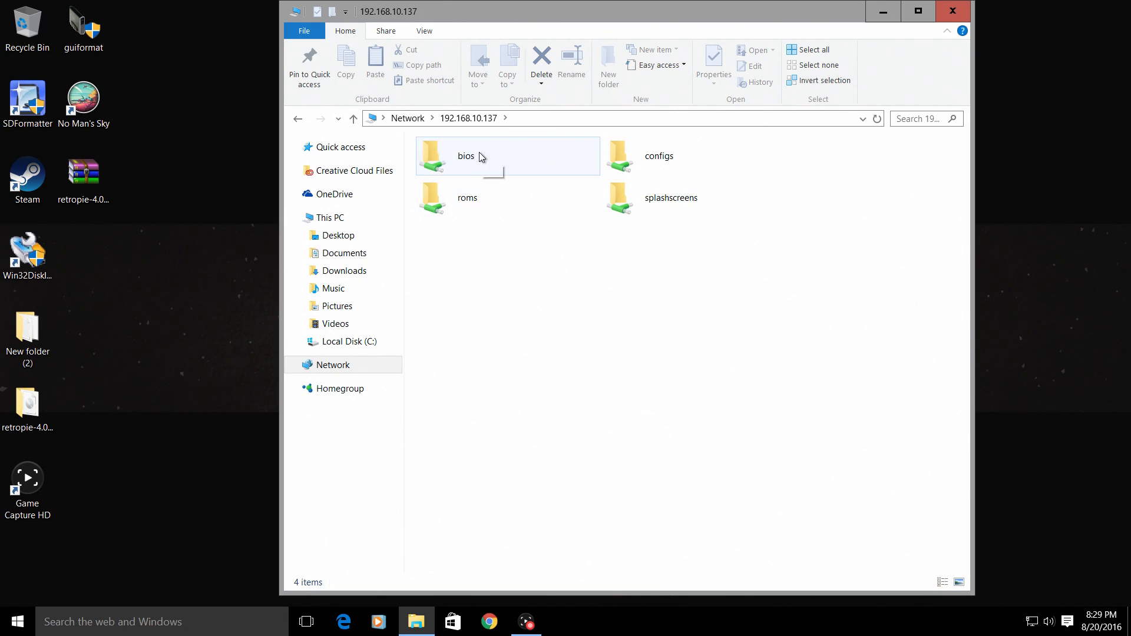
Open the bios folder, then go back and open the roms folder instead
double_click(466, 155)
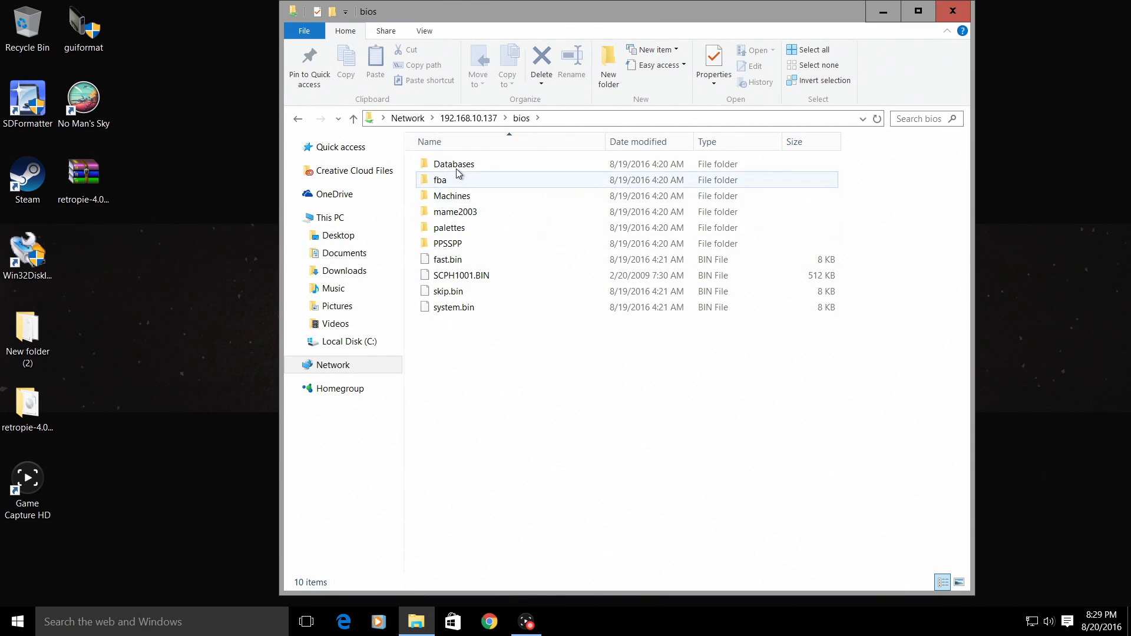
left_click(353, 118)
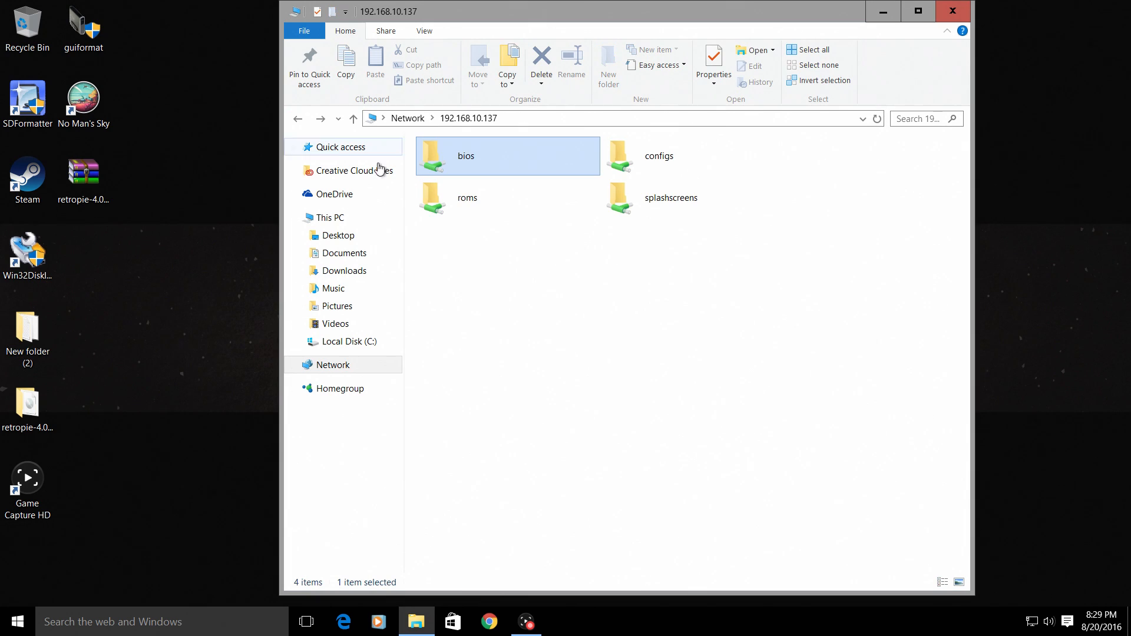
double_click(467, 198)
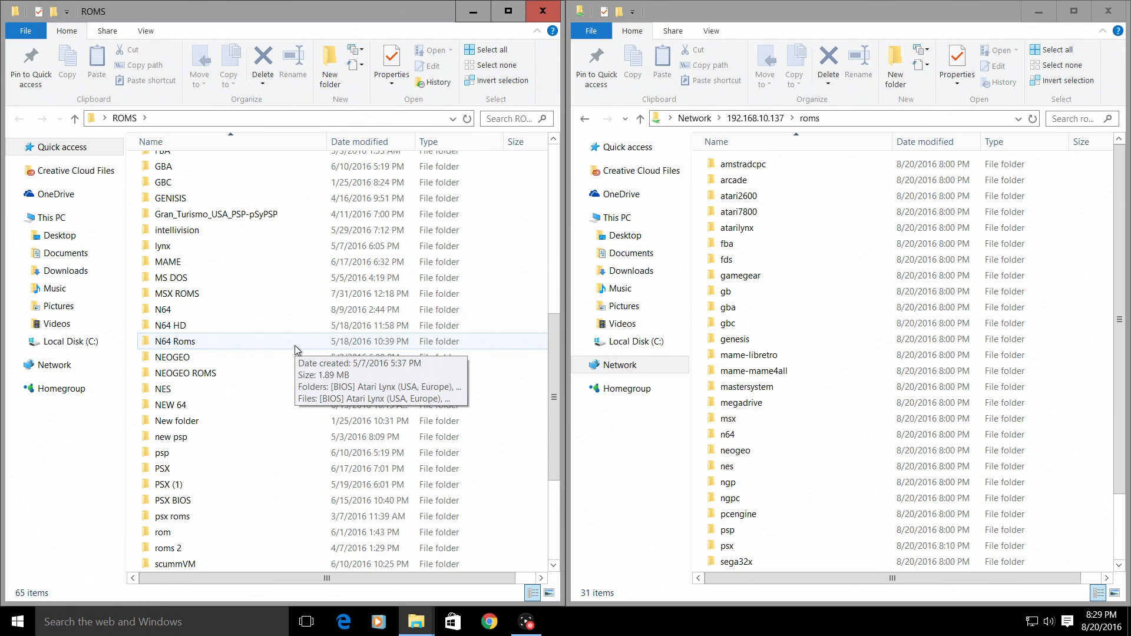
Copy Mario Bros. and Megaman 2–5 from the local NES folder into the share's nes folder
scroll("down", 3)
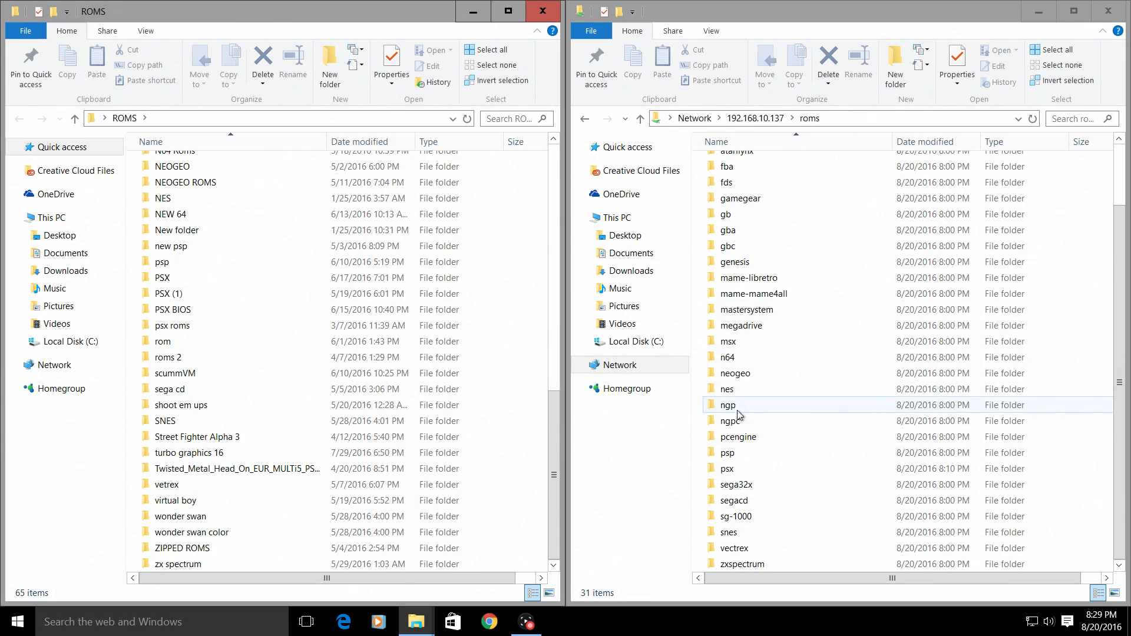
double_click(727, 389)
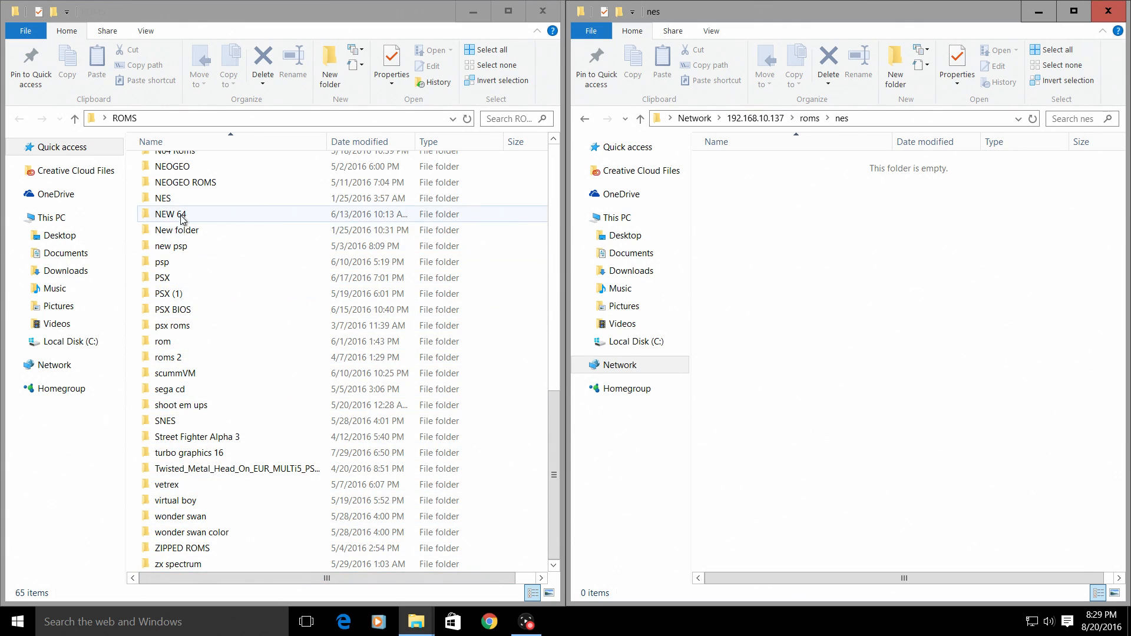
double_click(162, 198)
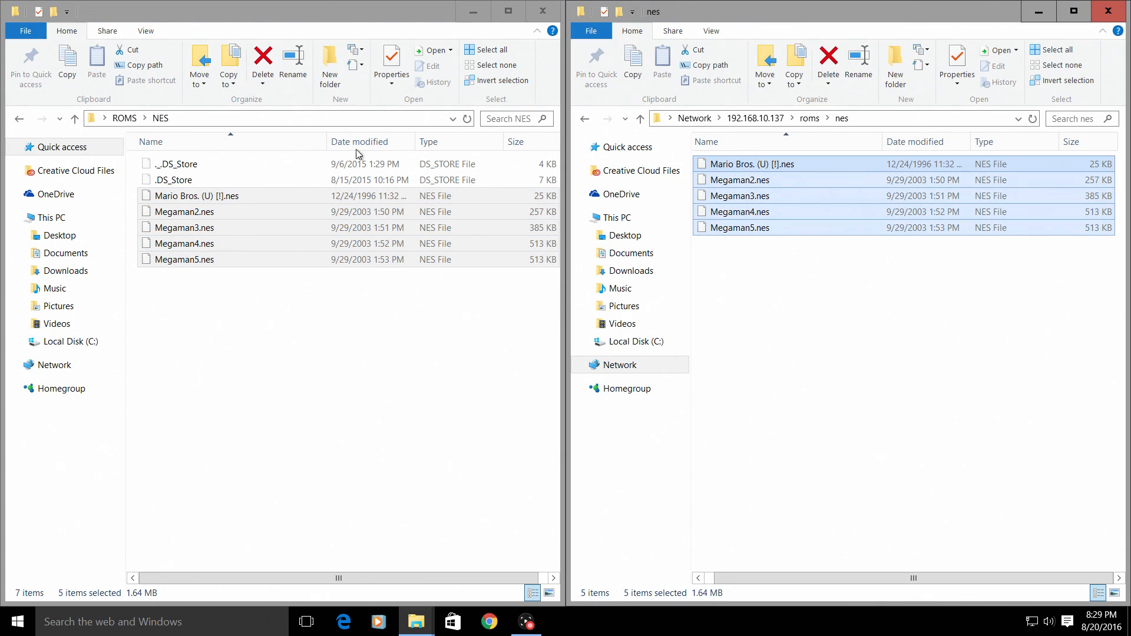
mouse_move(594, 376)
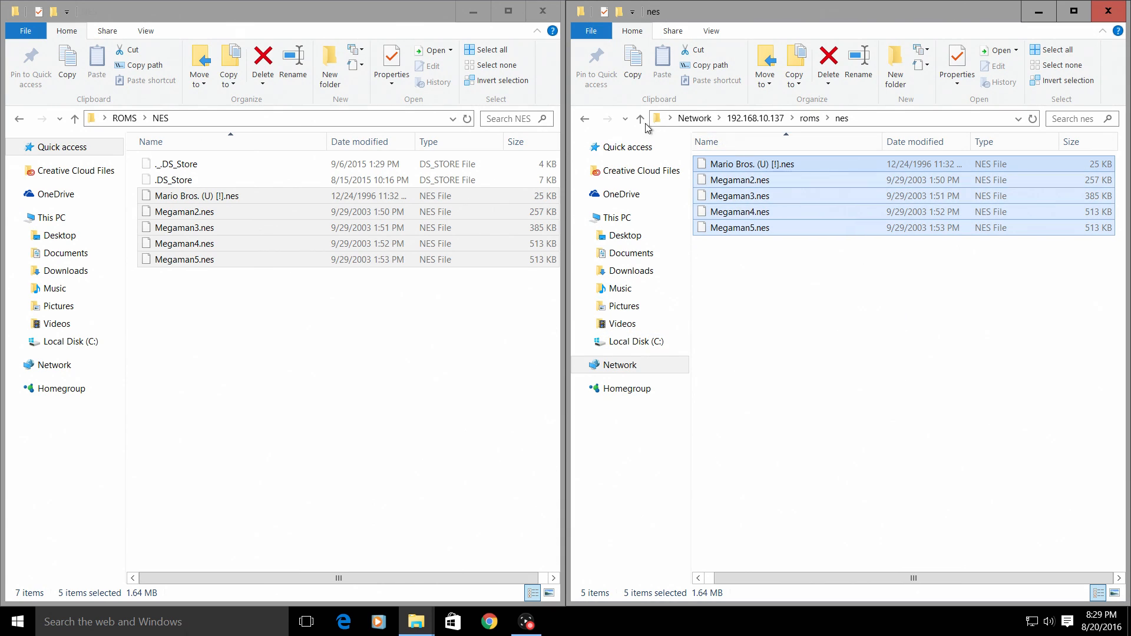
mouse_move(584, 118)
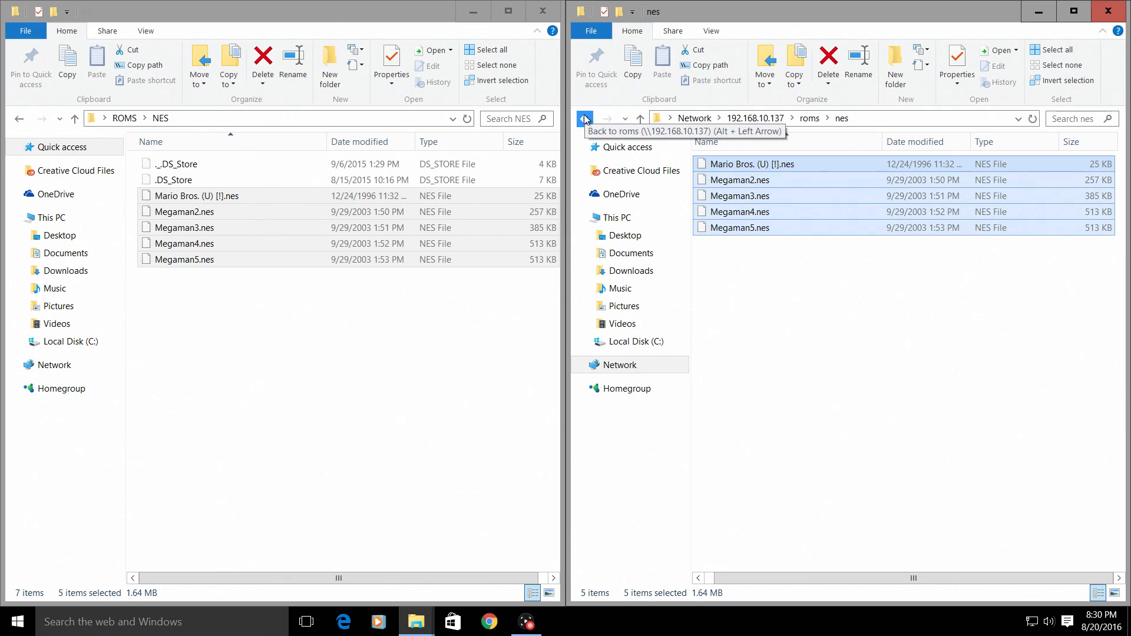
left_click(584, 118)
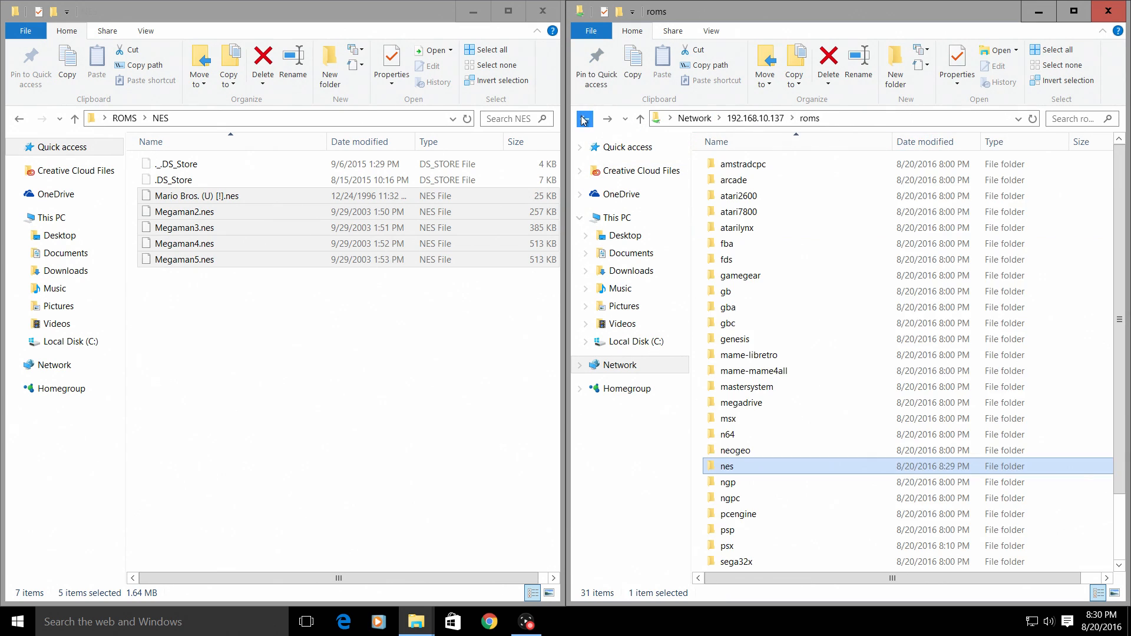
scroll("down", 3)
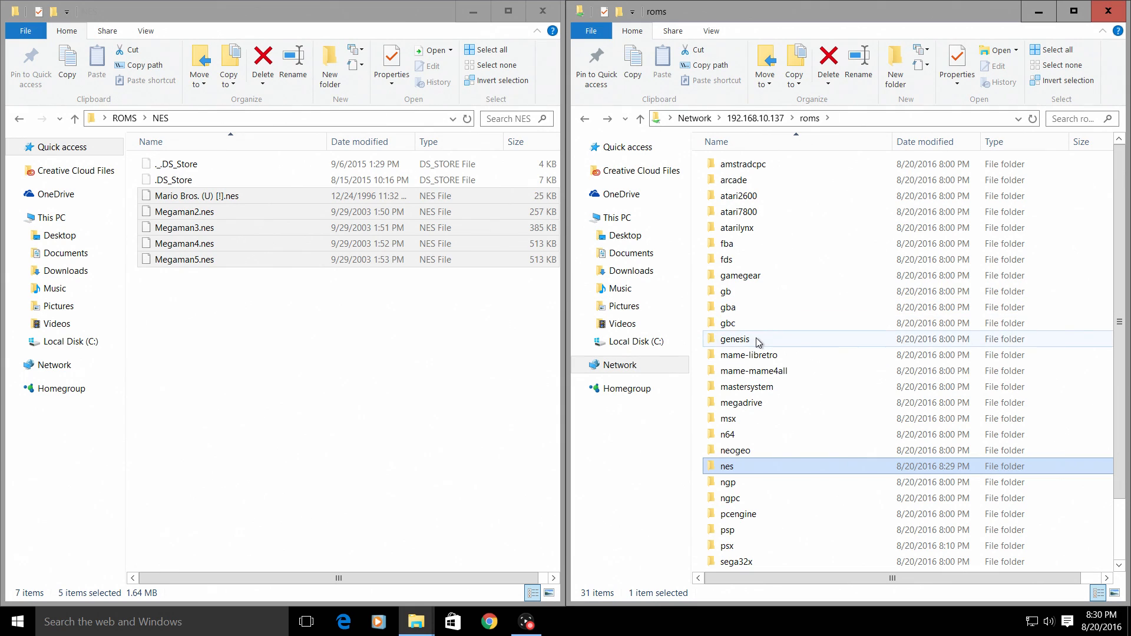
Copy the five Genesis .md games, including Altered Beast, from GENISIS into the share's genesis folder
double_click(735, 339)
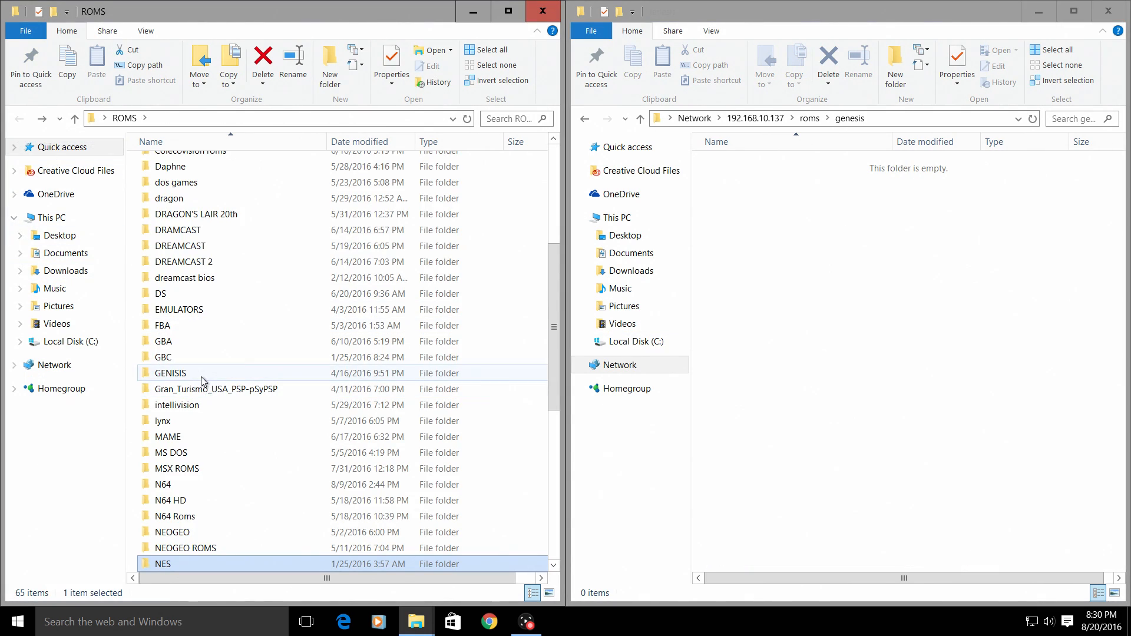
double_click(170, 373)
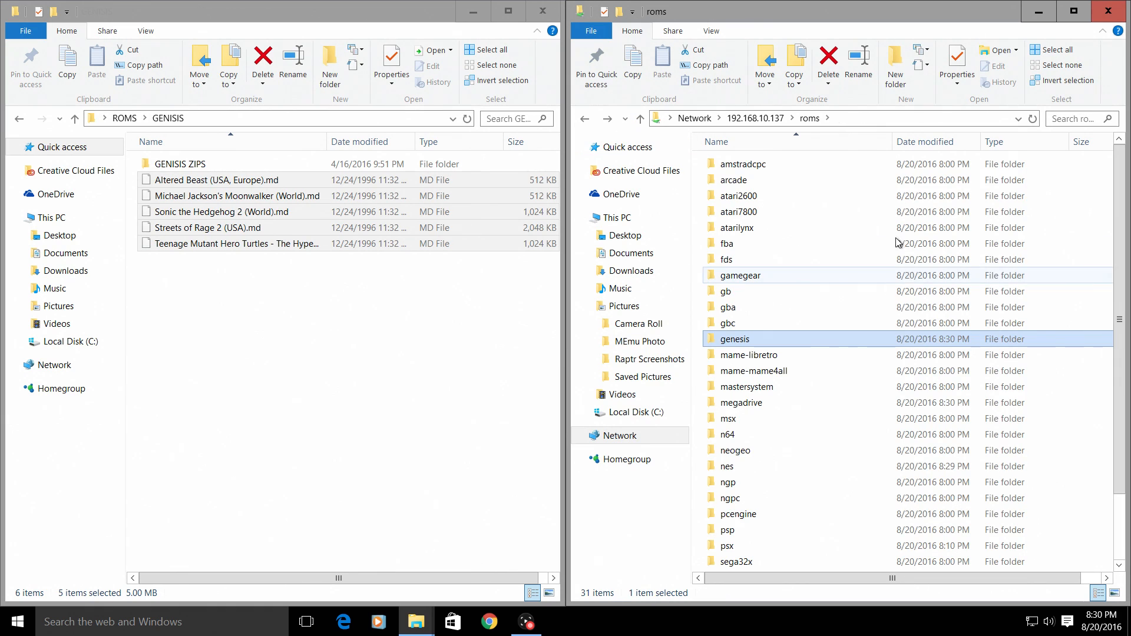
left_click(19, 119)
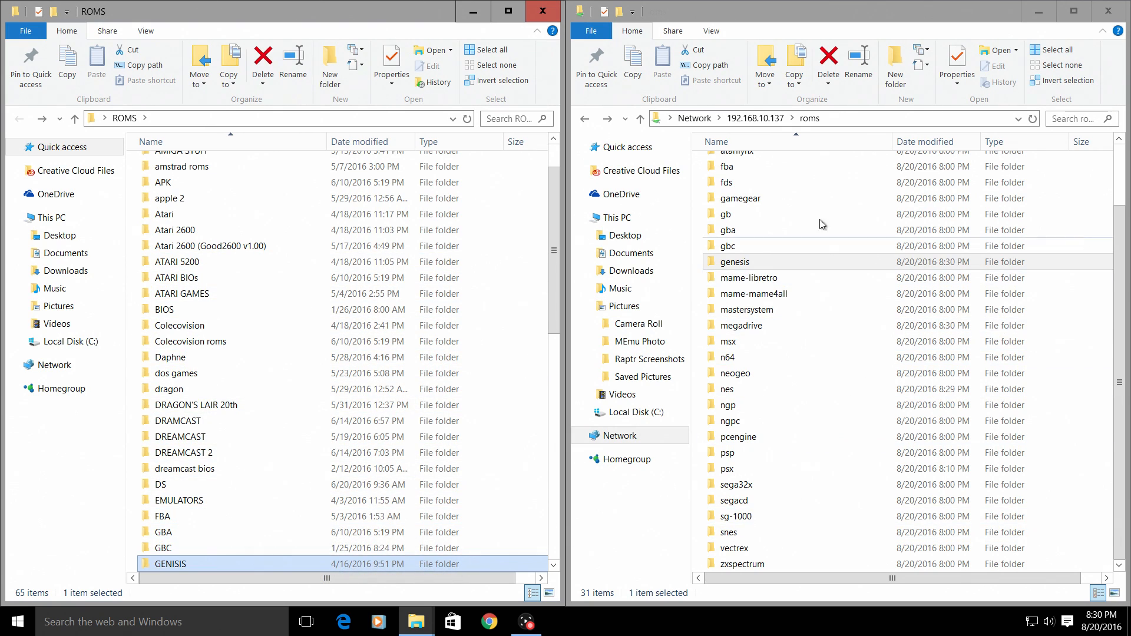
mouse_move(476, 253)
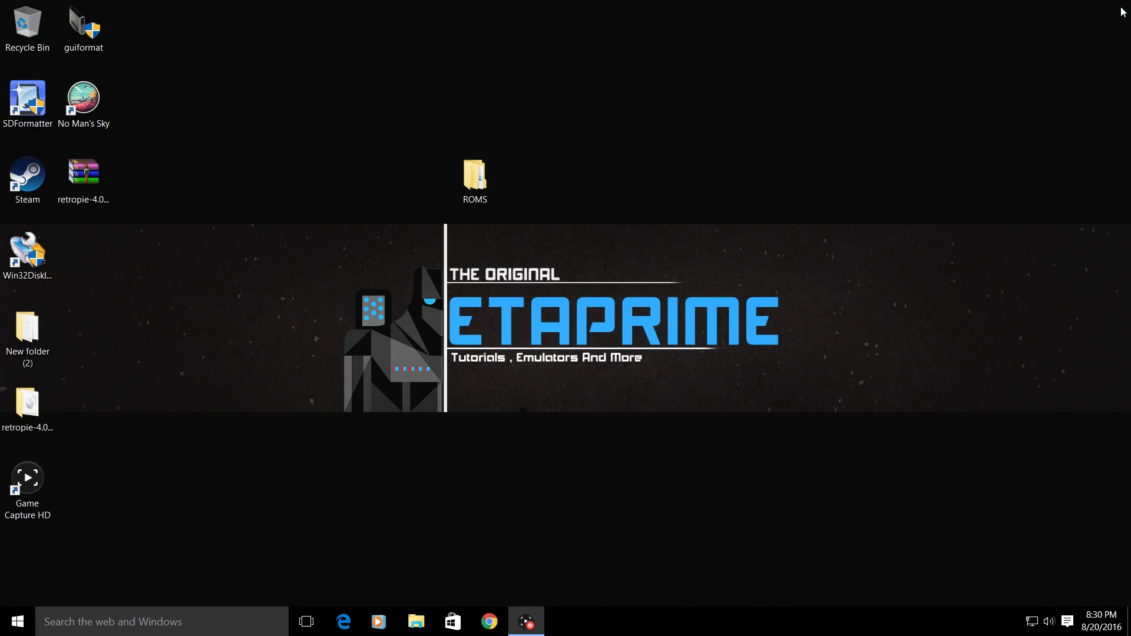
Switch to EmulationStation and restart it via Quit > Restart EmulationStation, confirming Yes
left_click(526, 621)
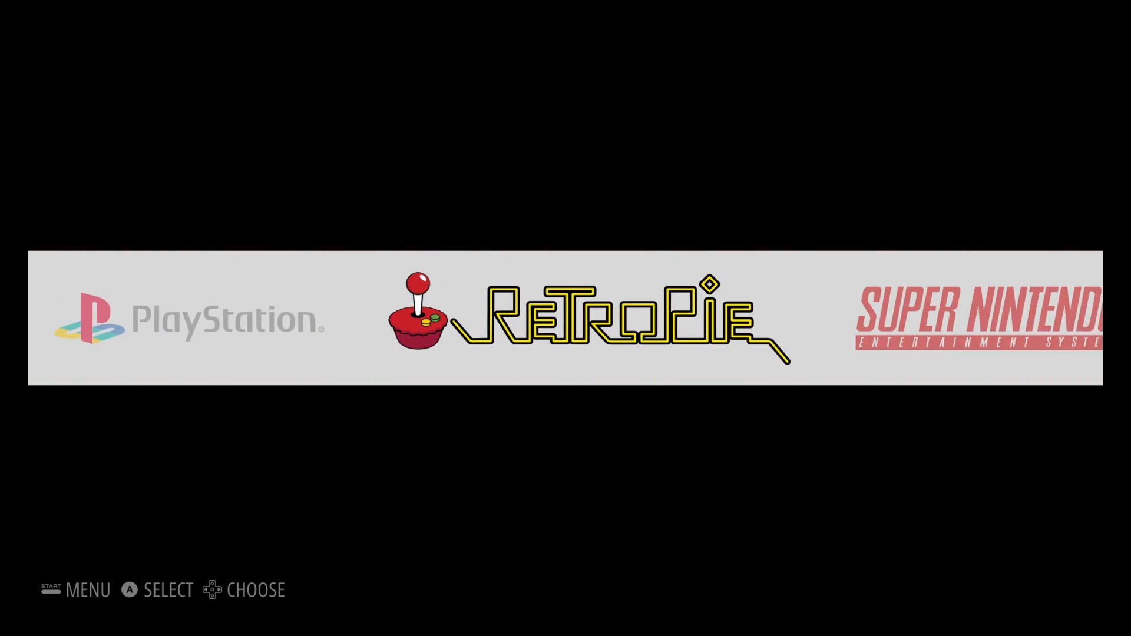
scroll("left", 3)
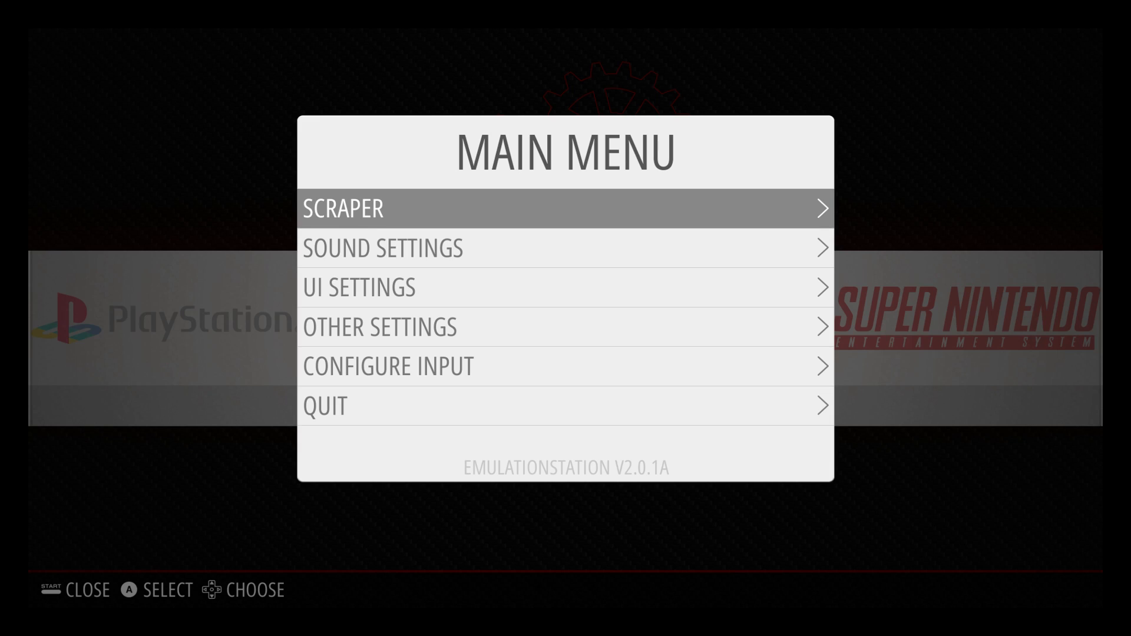
left_click(325, 405)
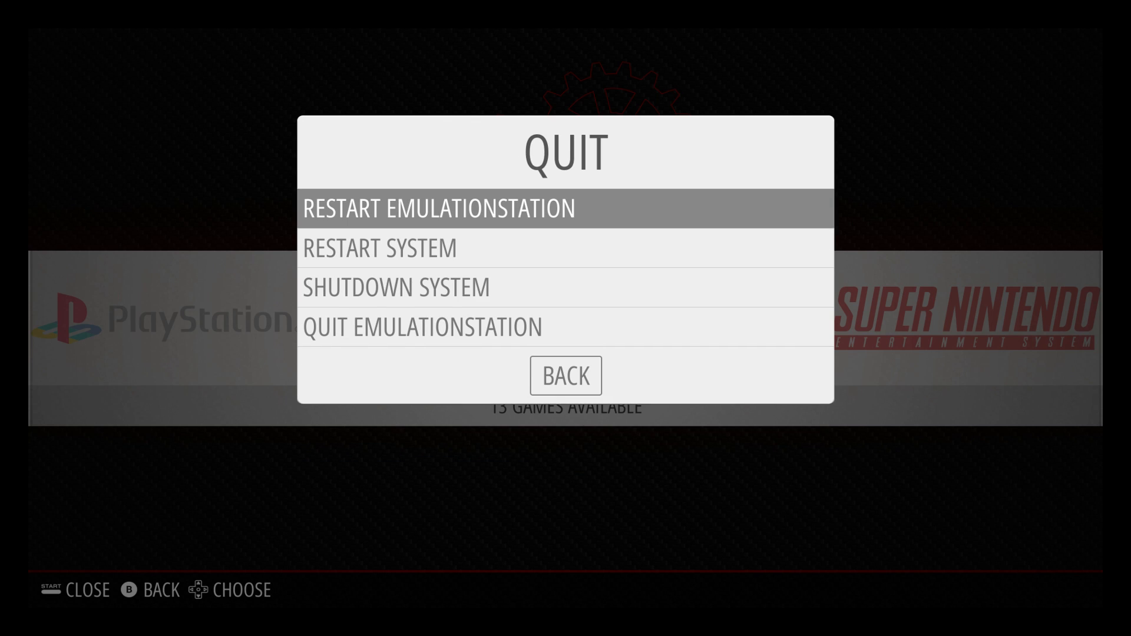
left_click(436, 208)
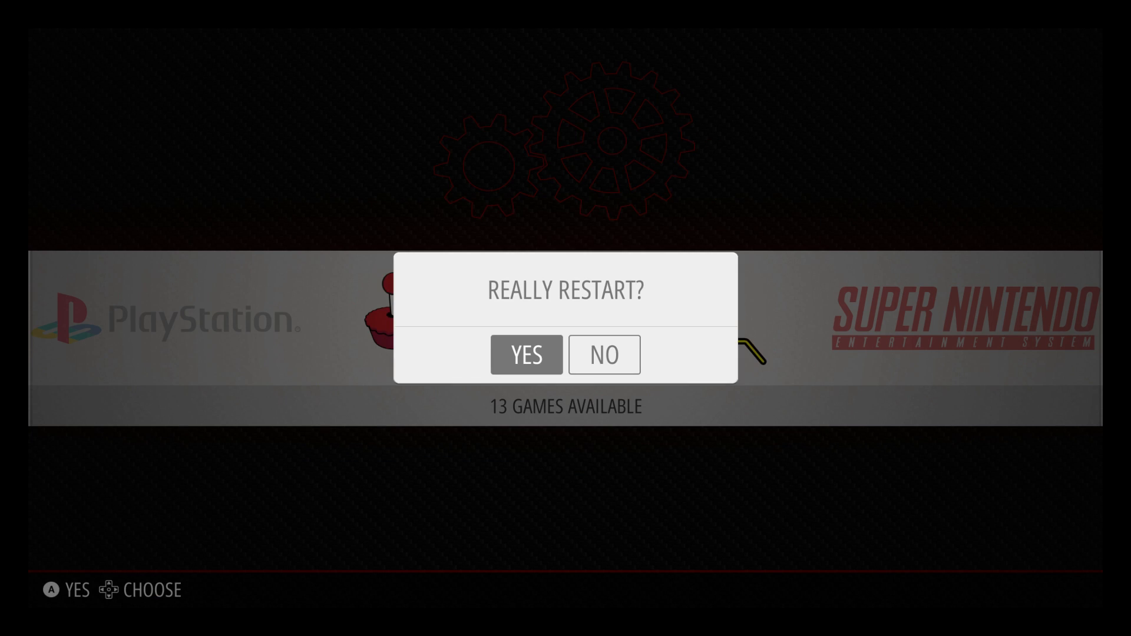
left_click(527, 354)
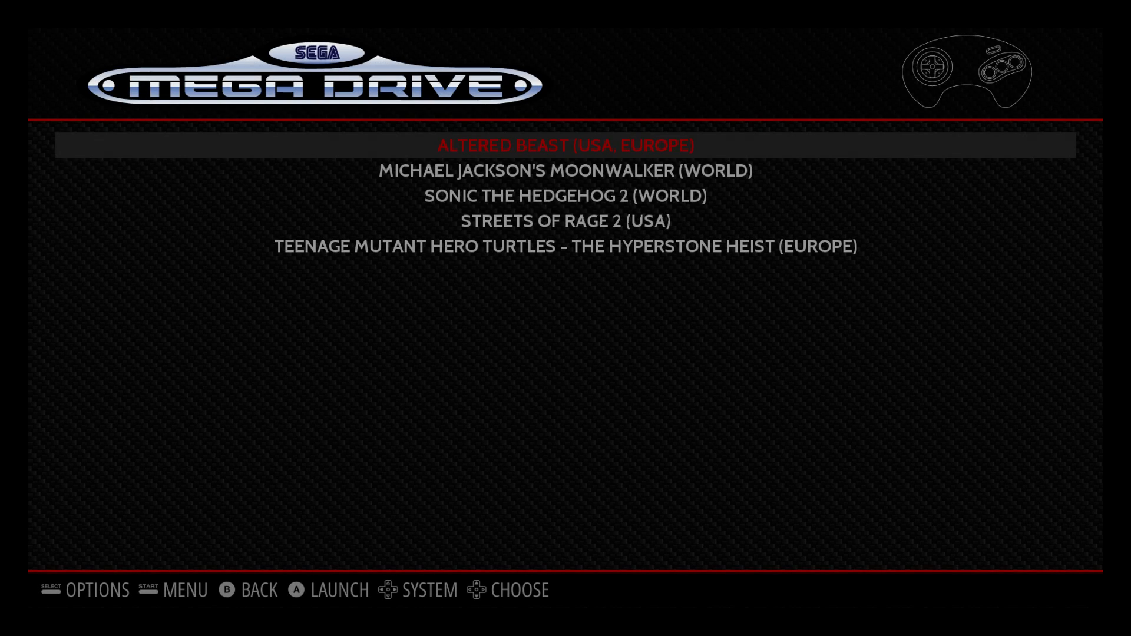
Launch Altered Beast (USA, Europe) and walk the hero forward through the graveyard stage
key("down")
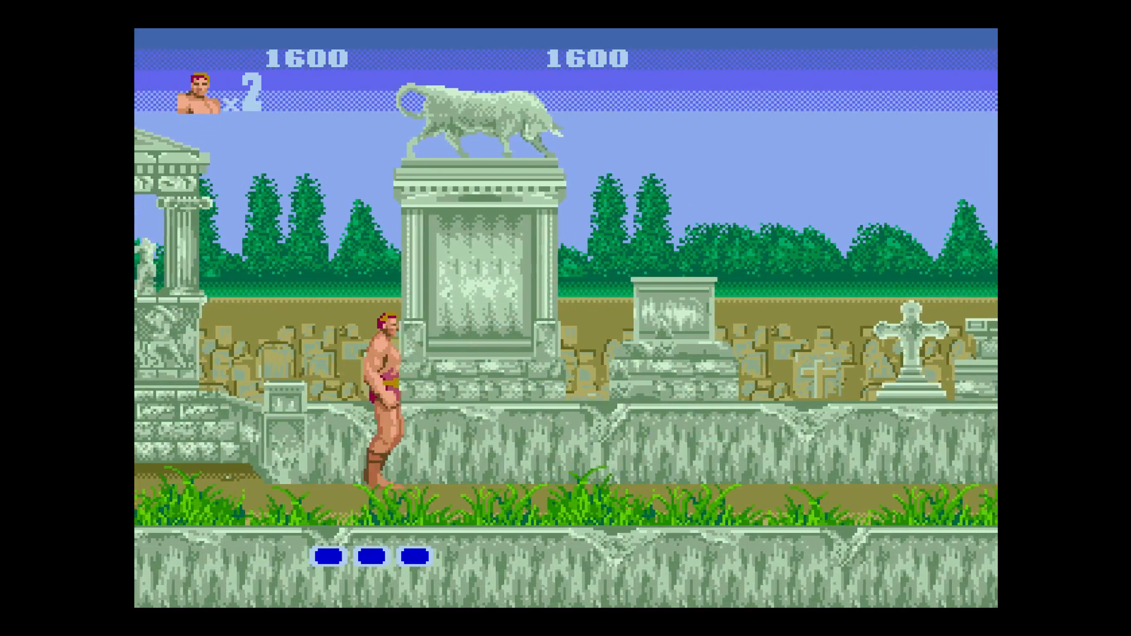
key("Right")
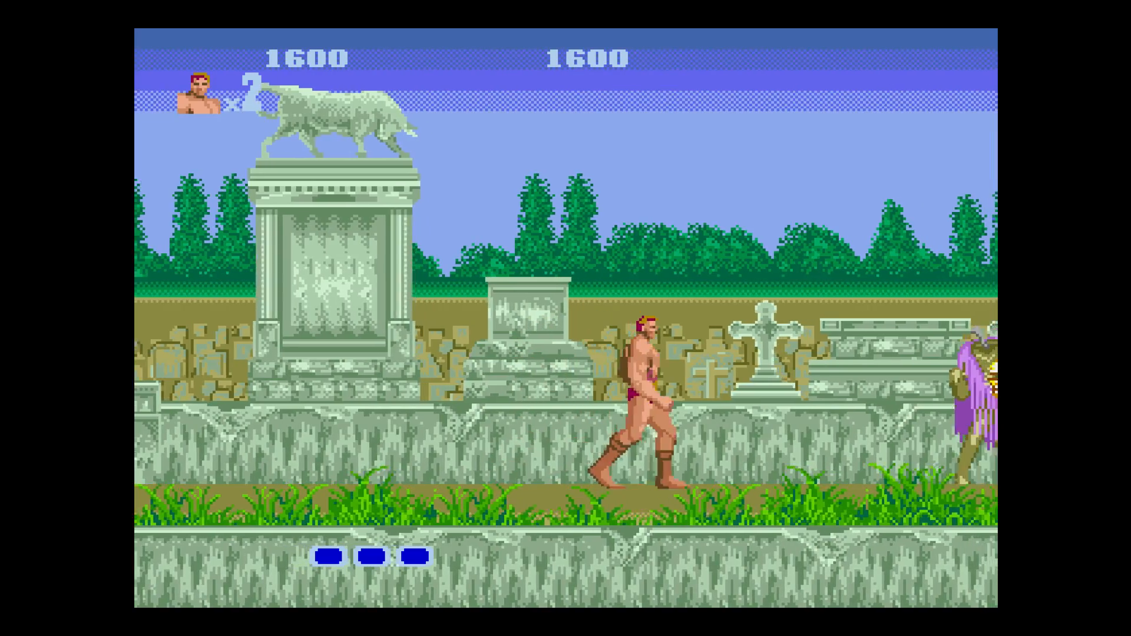